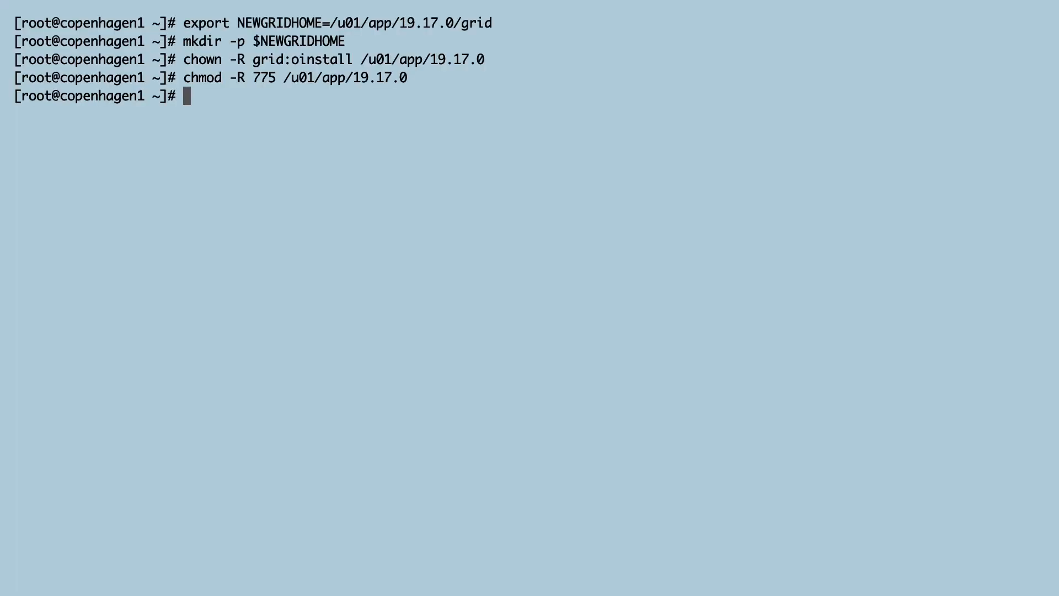
mouse_move(1000, 2)
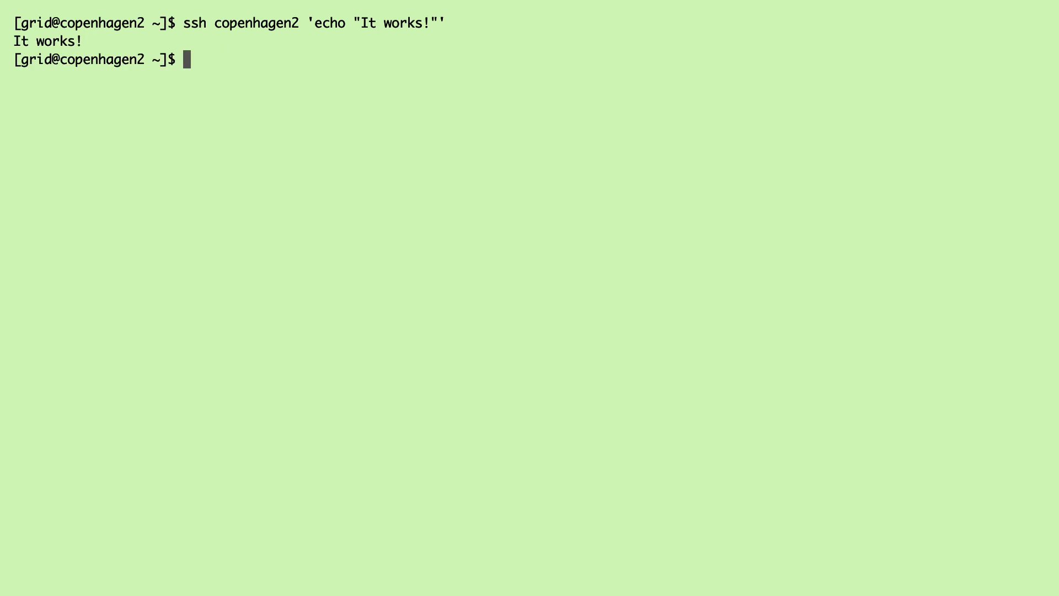
Step: Move into /u01/software to list the grid zip, GIRU 19.17 patch and OPatch
type("cd /u01/software")
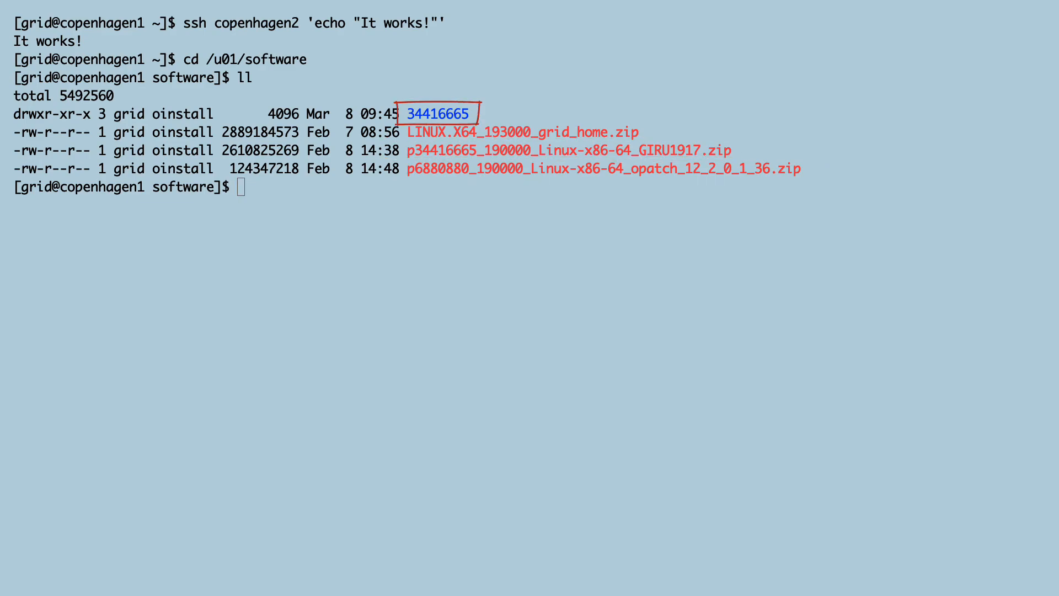
Step: Unzip the base grid software into /u01/app/19.17.0/grid and swap in the newer OPatch
type("export NEWGRIDHOME=/u01/app/19.17.0/grid")
type("cd $NEWGRIDHOME")
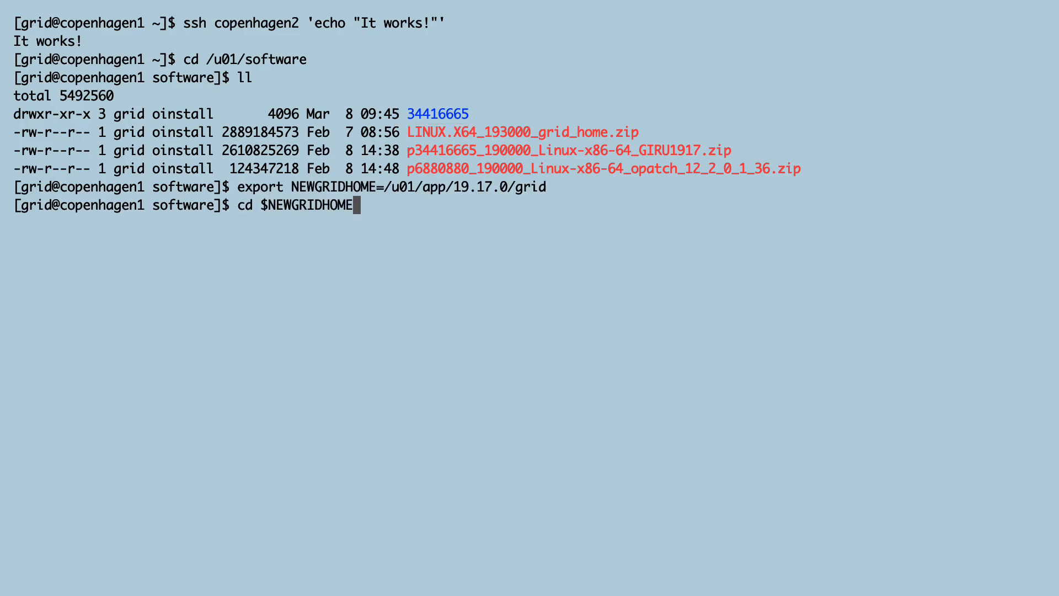
key("Return")
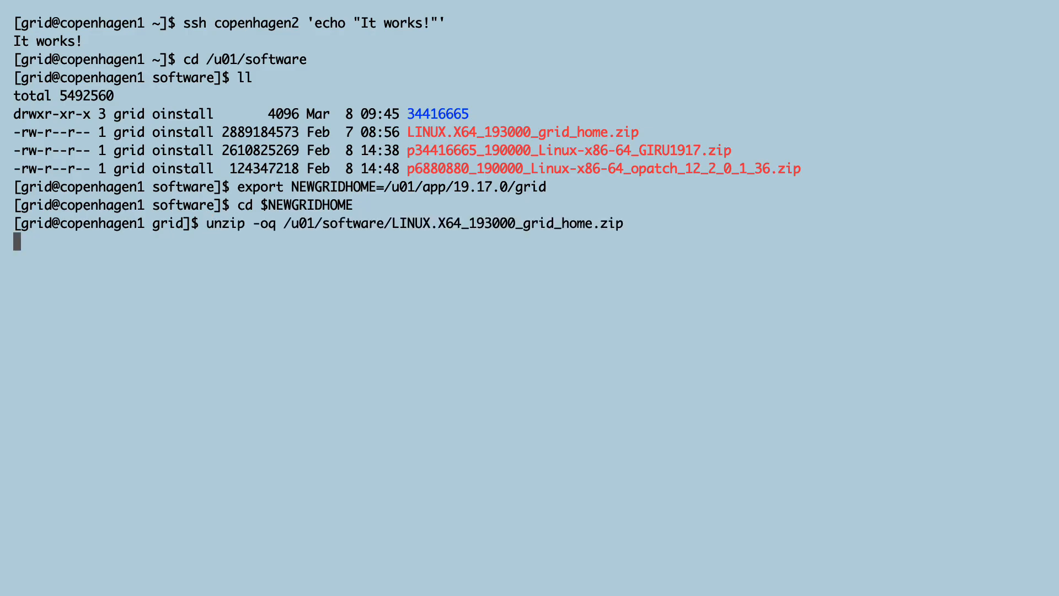
key("Return")
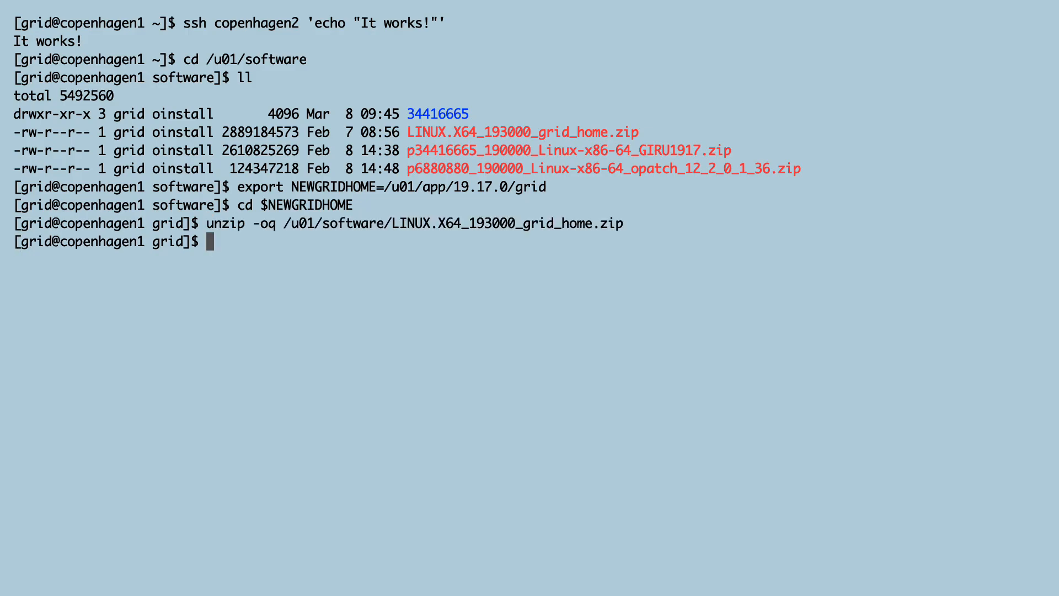
key("Return")
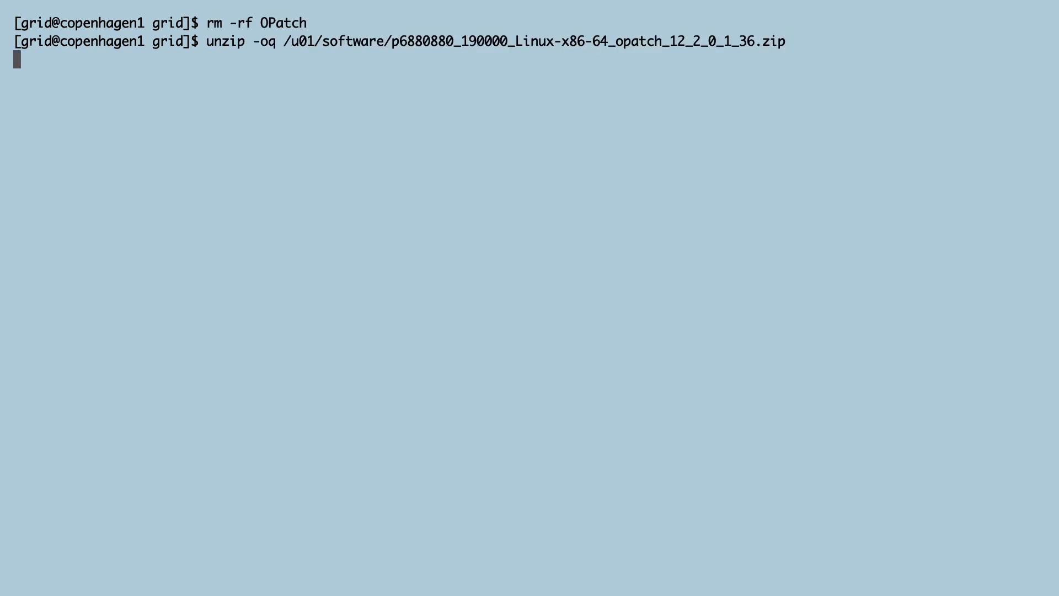
Step: Export ORACLE_BASE, ORA_INVENTORY, cluster name dbSysgerzt4yq and the cluster node list
type("clear")
type("echo $CLUSTER_NODES")
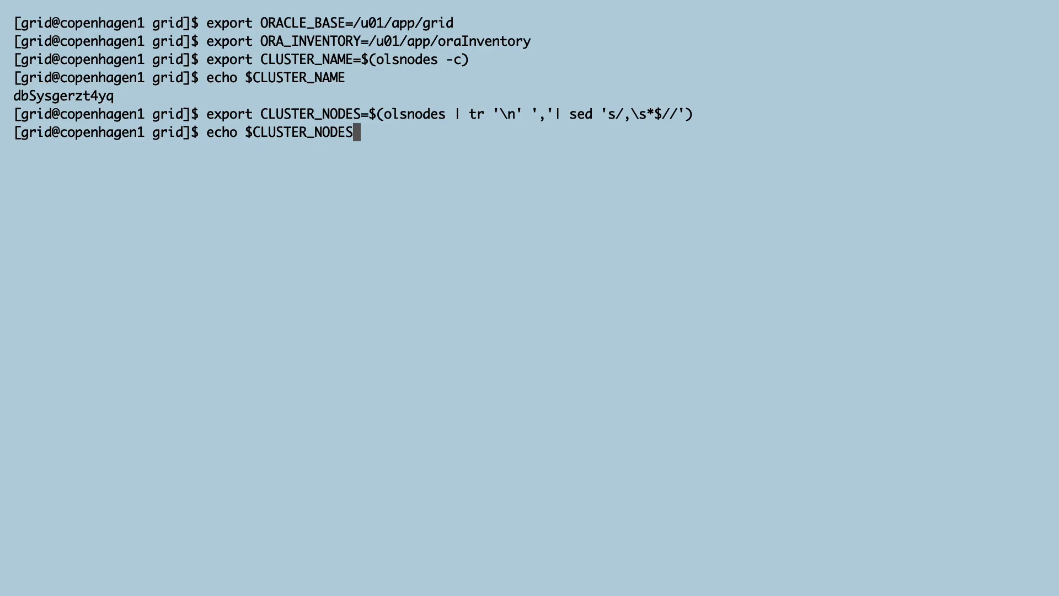
Step: Show the cluster nodes and run silent software-only gridSetup.sh applying RU 34416665
key("Return")
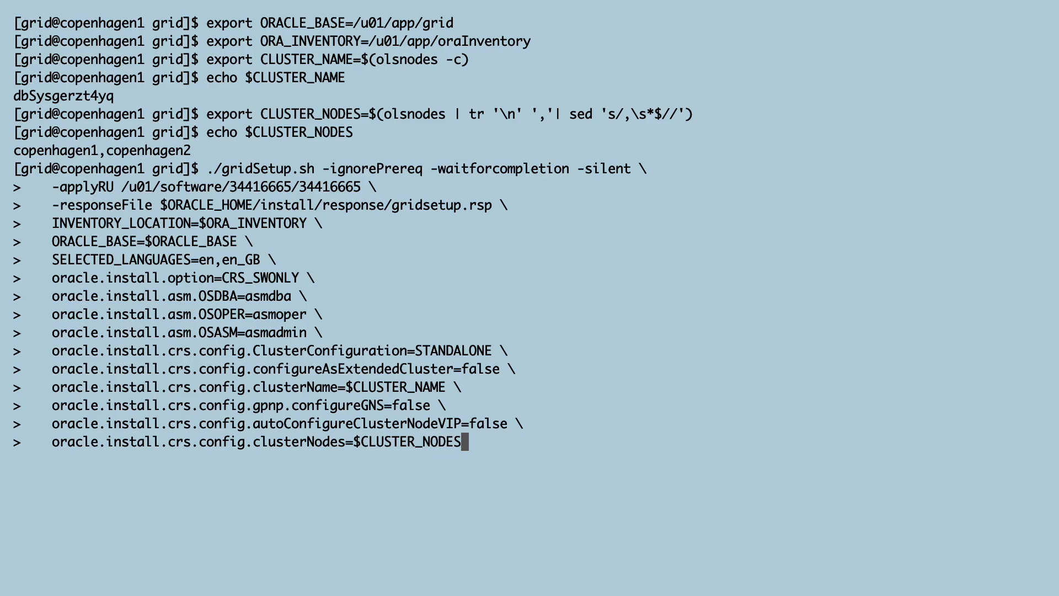
key("Return")
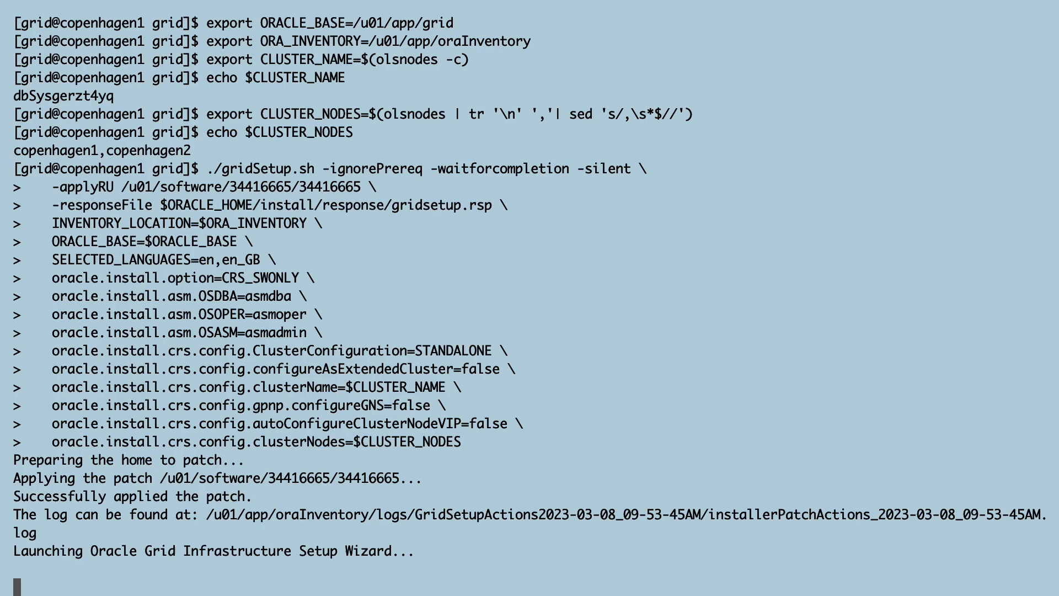
Step: Scroll through the setup output to the INS-13013 warning and log paths
scroll("down", 3)
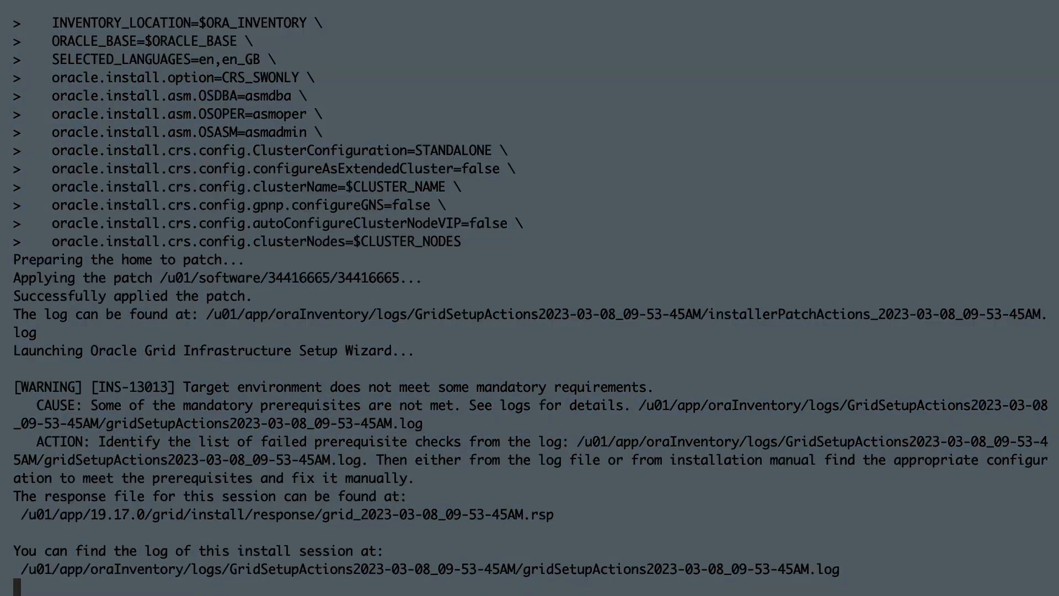
scroll("down", 3)
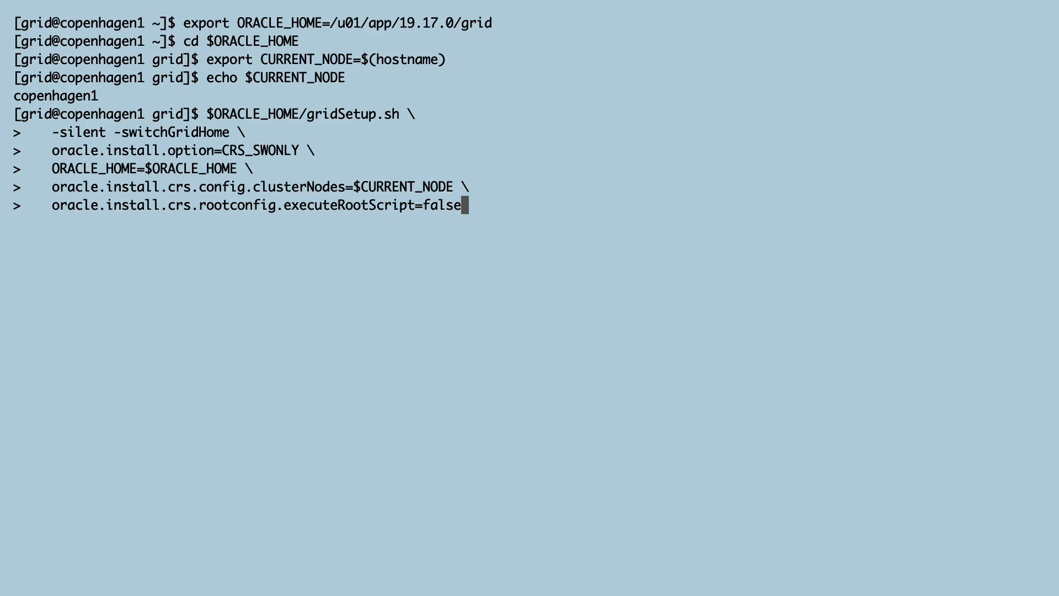
Step: Run gridSetup.sh -switchGridHome on copenhagen1 with executeRootScript=false
key("Return")
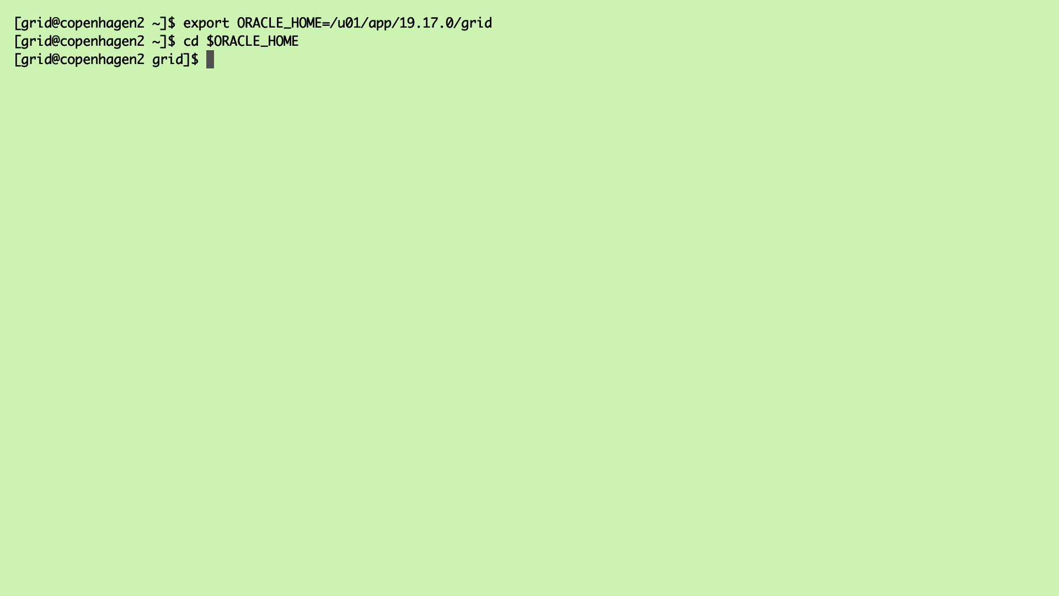
Step: Store the copenhagen2 hostname and run -switchGridHome there with executeRootScript=false
type("export CURRENT_NODE=$(hostname)")
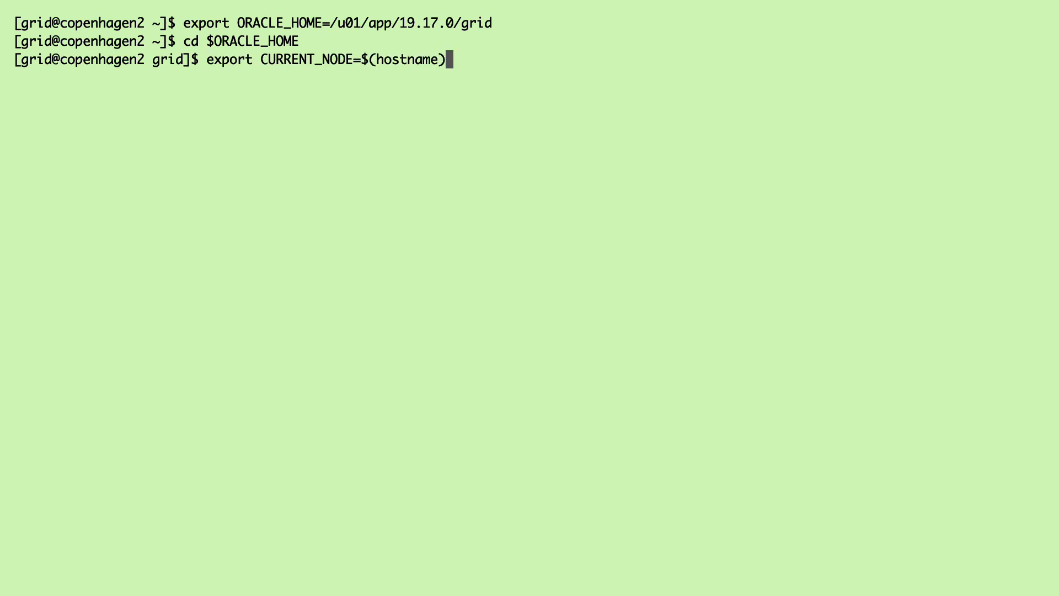
key("Return")
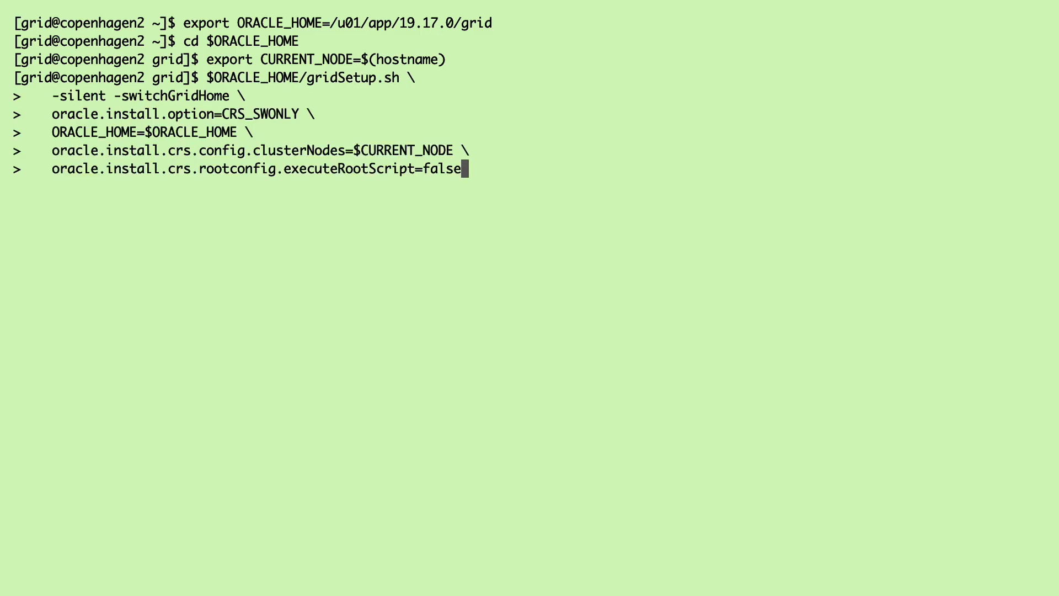
key("Return")
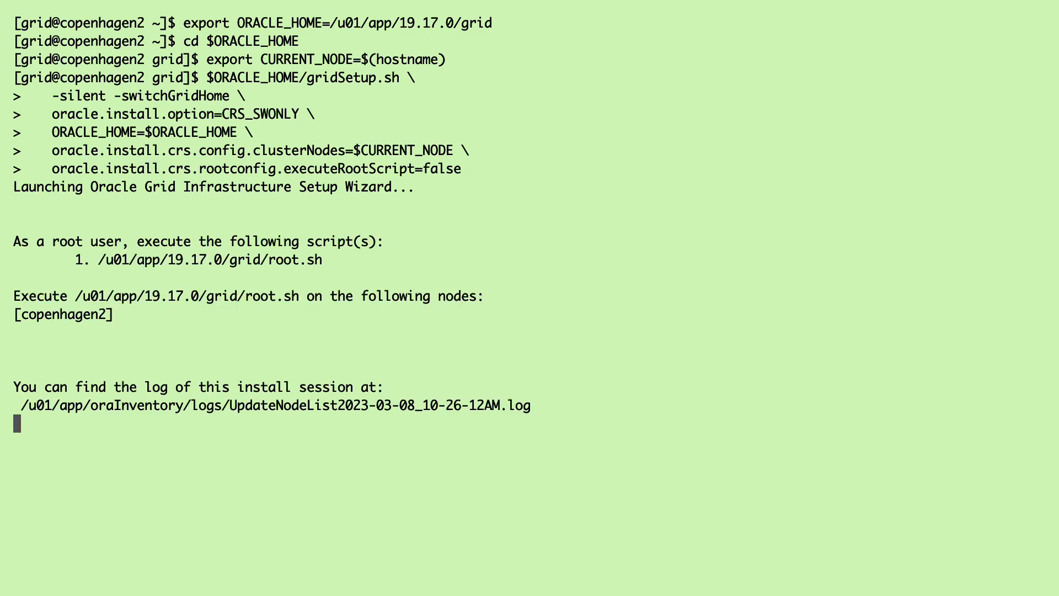